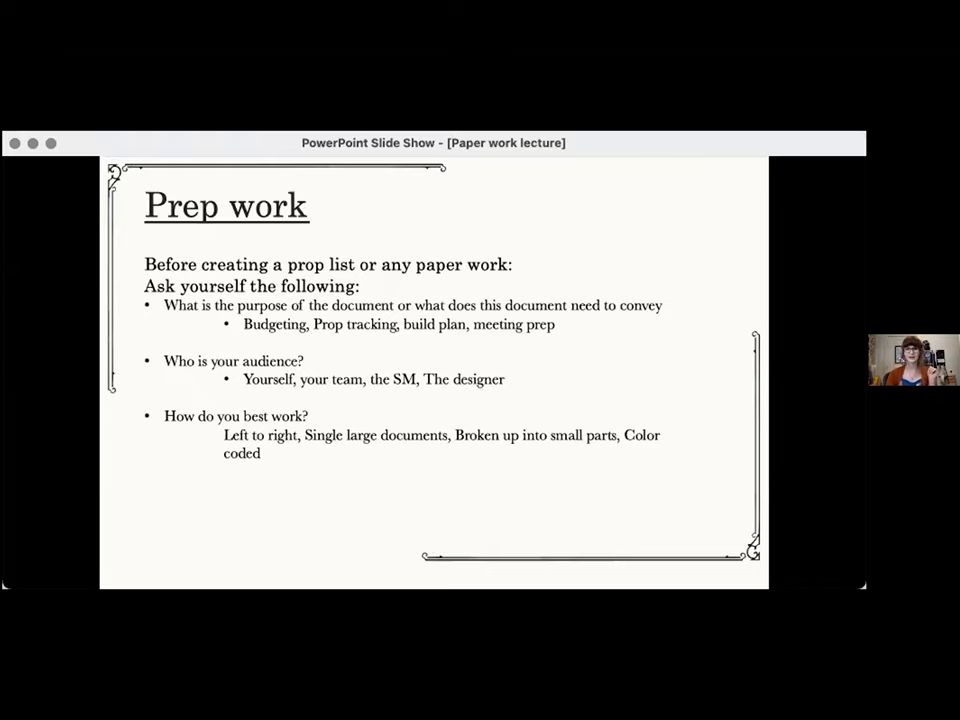
Step: Advance to the 'Paper work samples: Minimal' prop list slide
{"action": "key", "text": "right"}
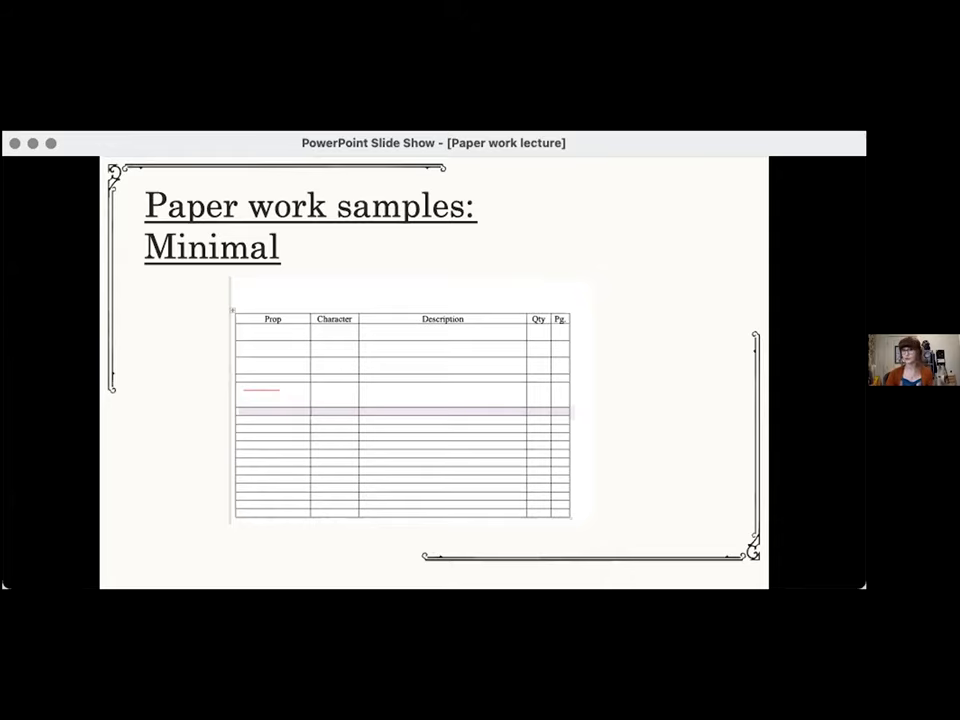
Step: Advance to the 'Paper work samples Detailed' prop tracking spreadsheet slide
{"action": "key", "text": "right"}
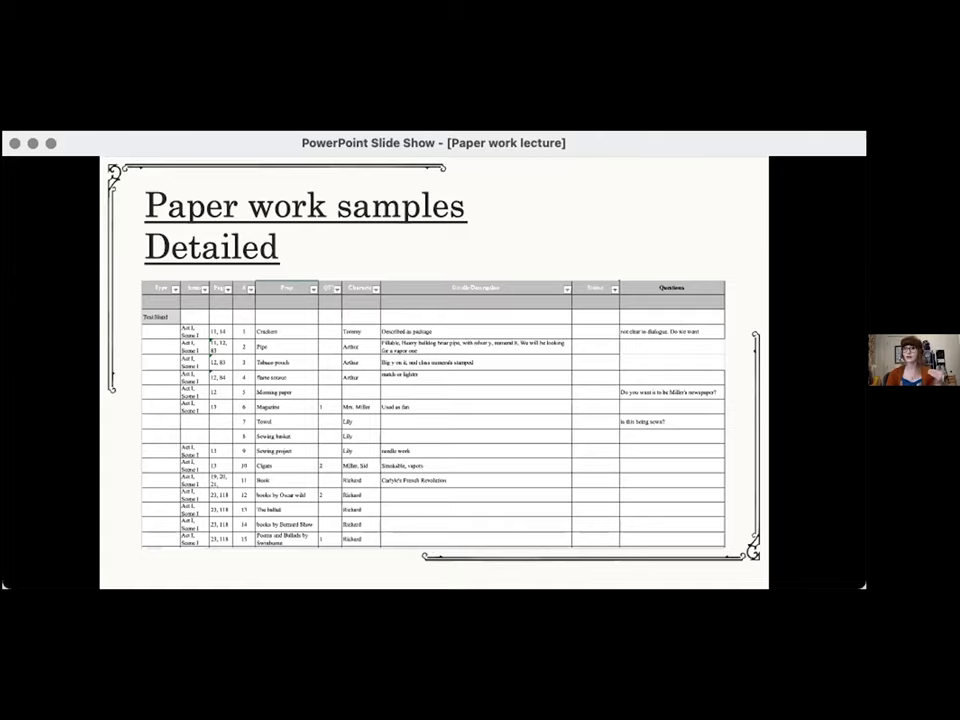
Step: Advance to the 'Paper work samples: Prop tracking' green-headed sheet slide
{"action": "key", "text": "right"}
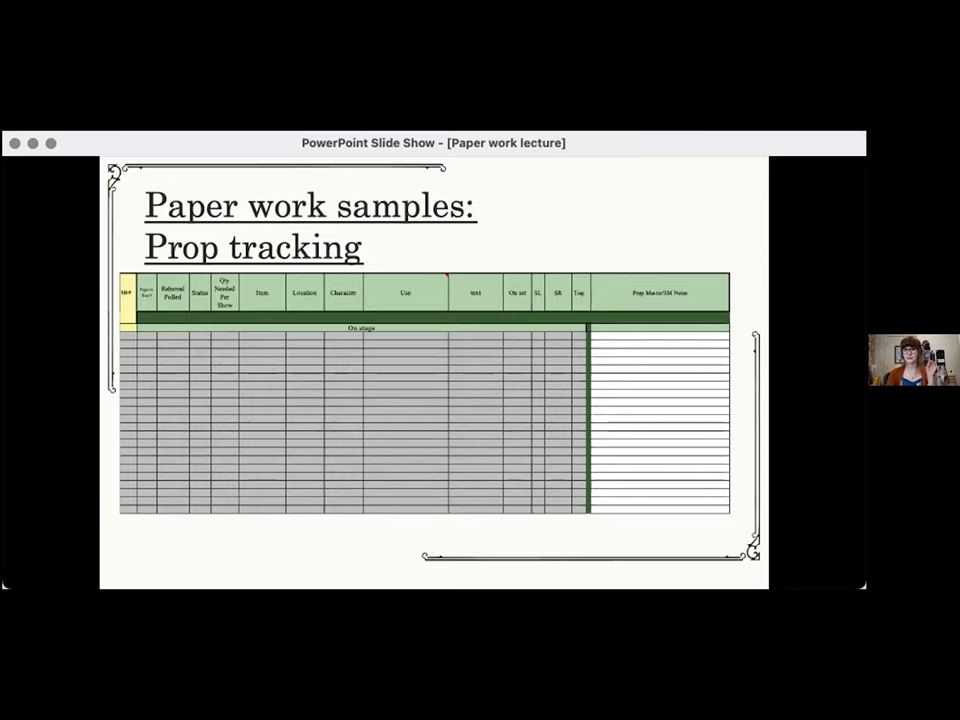
Step: Step through the Build sample to the slide of assorted prop list template thumbnails
{"action": "key", "text": "right"}
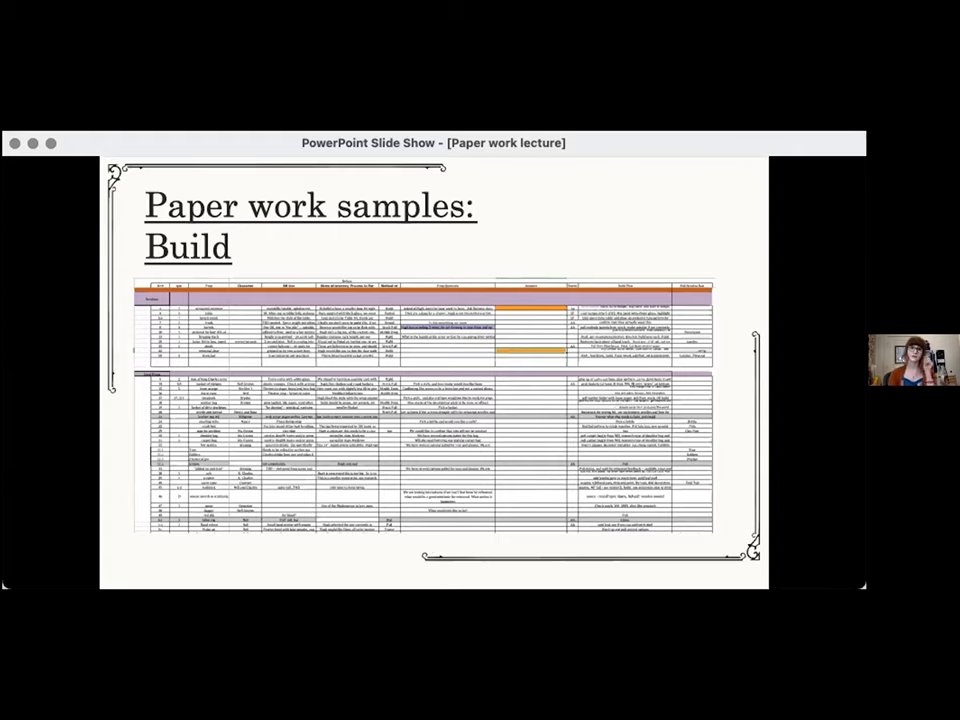
{"action": "key", "text": "right"}
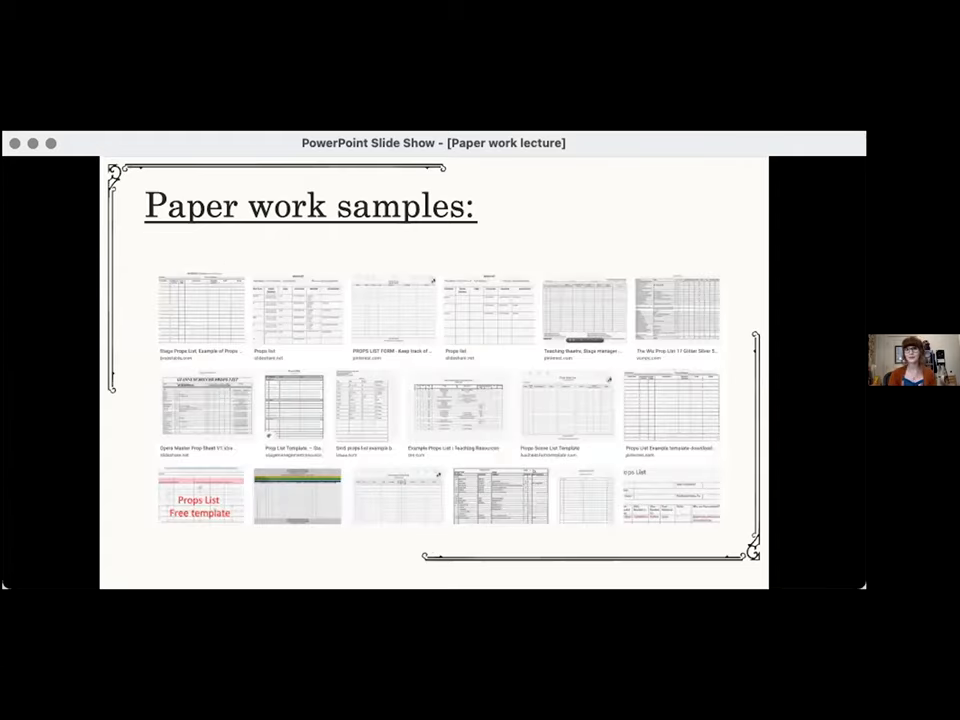